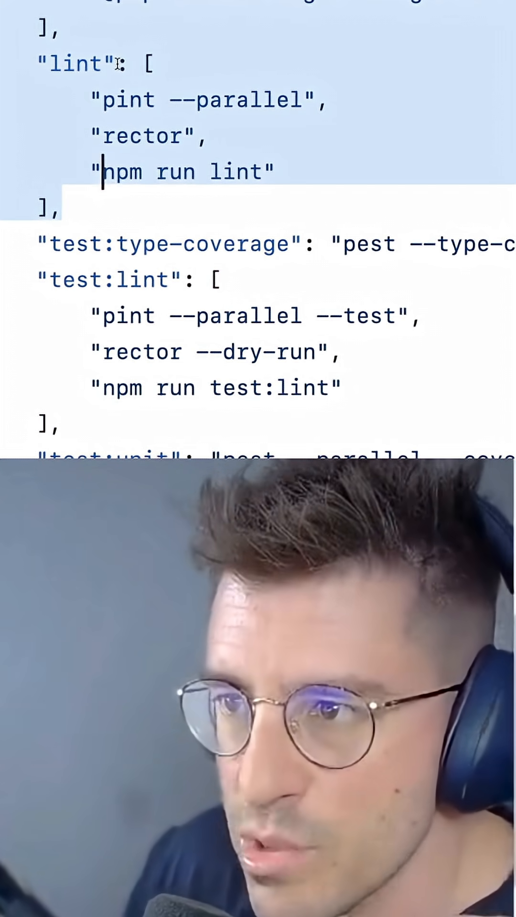
# Scroll down through the lint and test scripts in composer.json
pyautogui.scroll(-3)
pyautogui.write('compos')
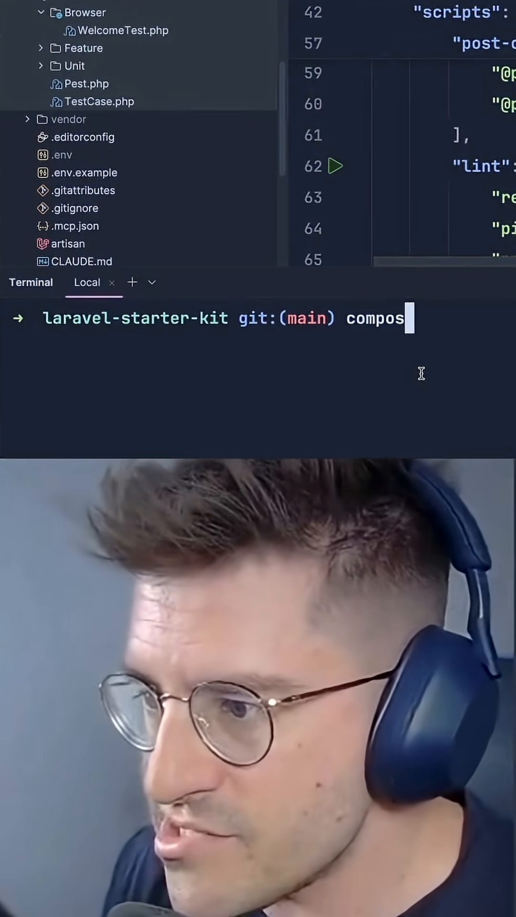
# Run composer test:type-coverage in the terminal to execute pest --type-coverage
pyautogui.write('er test:t')
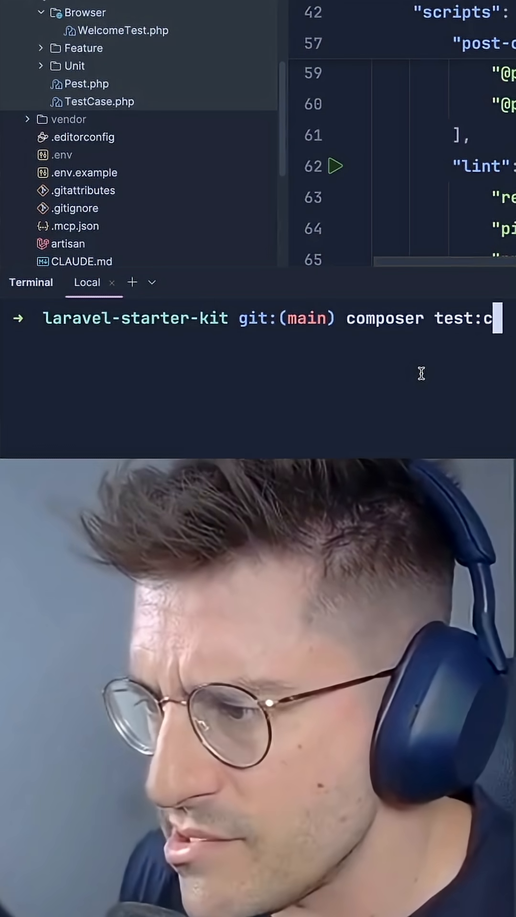
pyautogui.write('type')
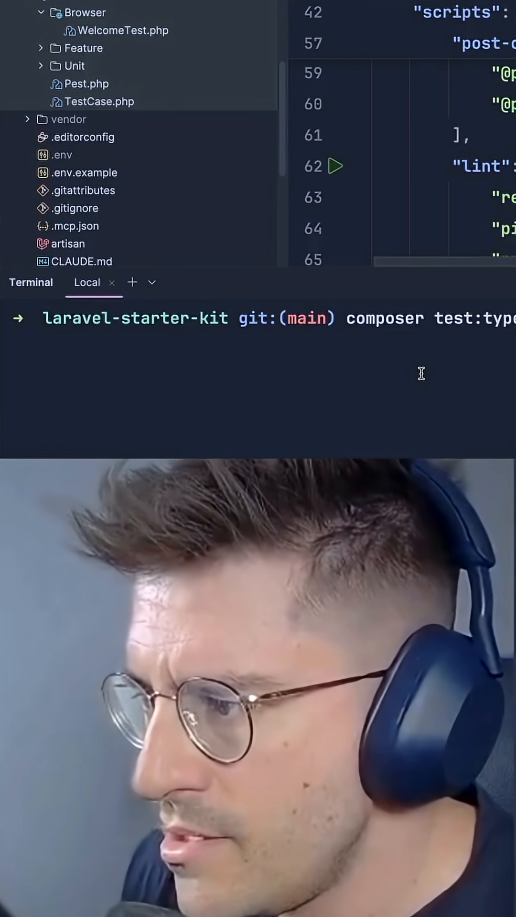
pyautogui.press('Return')
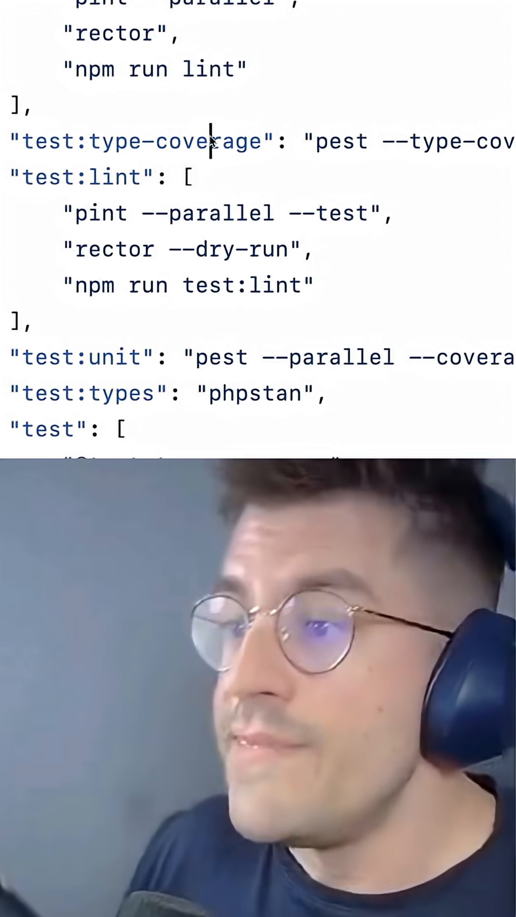
# Highlight the test:type-coverage key, then enter composer test:unit in the terminal
pyautogui.doubleClick(143, 141)
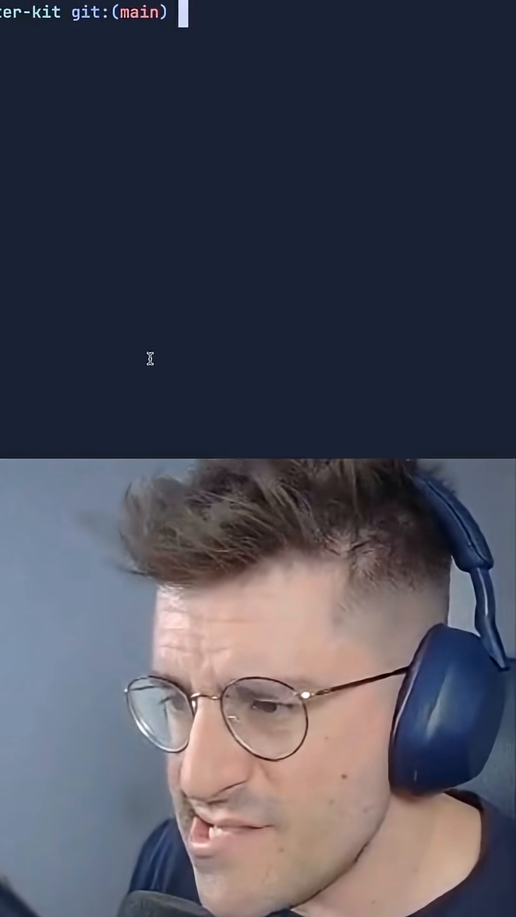
pyautogui.write('./ven')
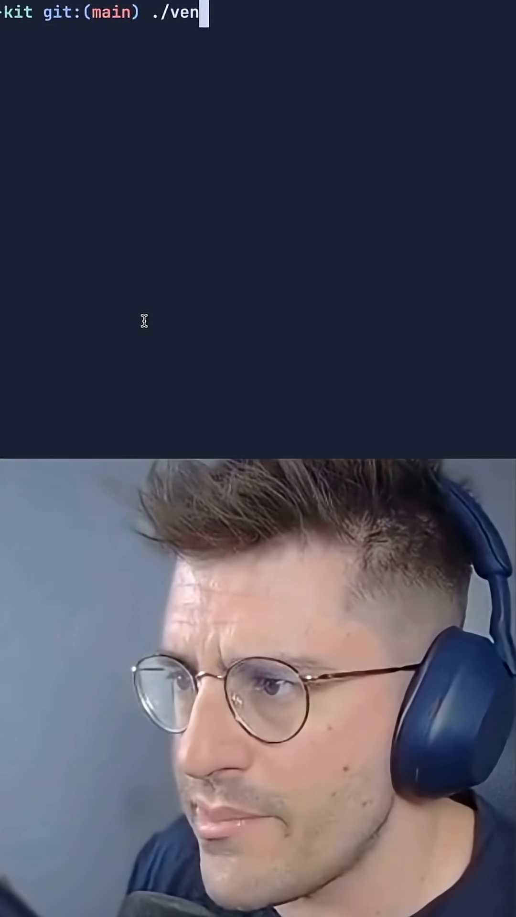
pyautogui.write('compo')
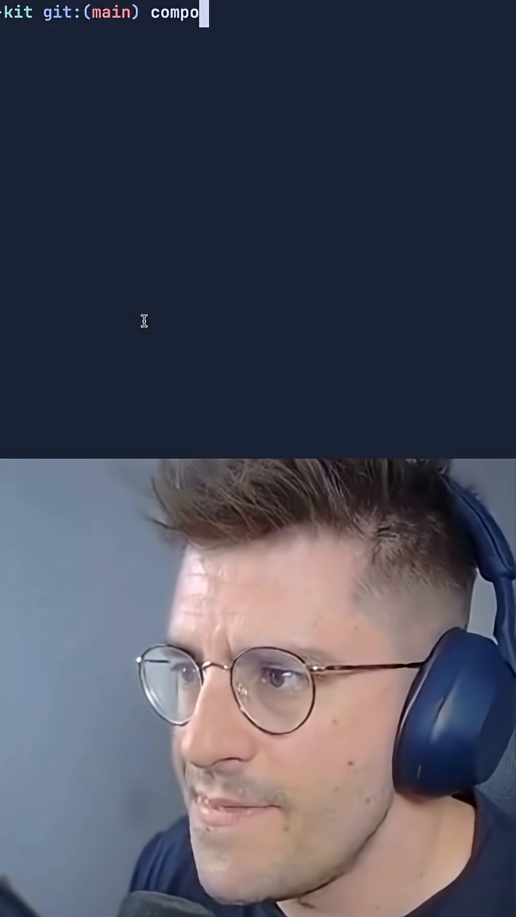
pyautogui.write('ser test;')
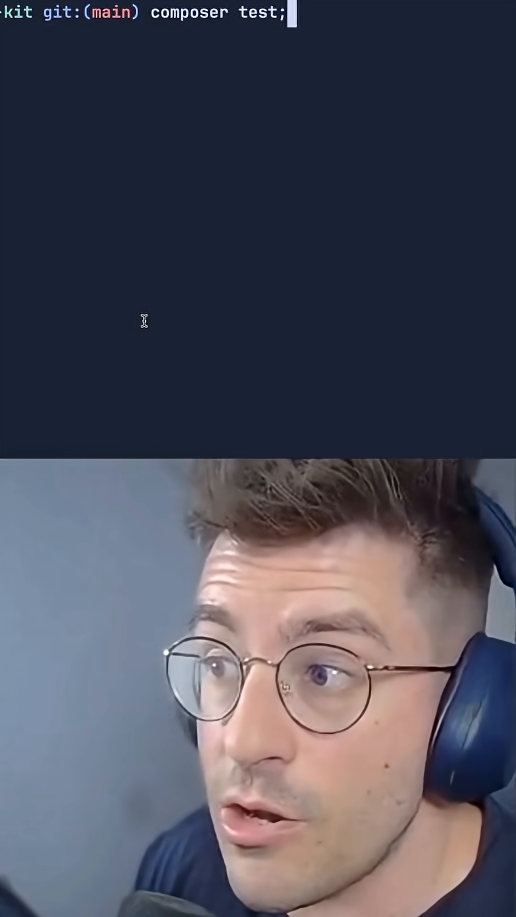
pyautogui.write(':unit')
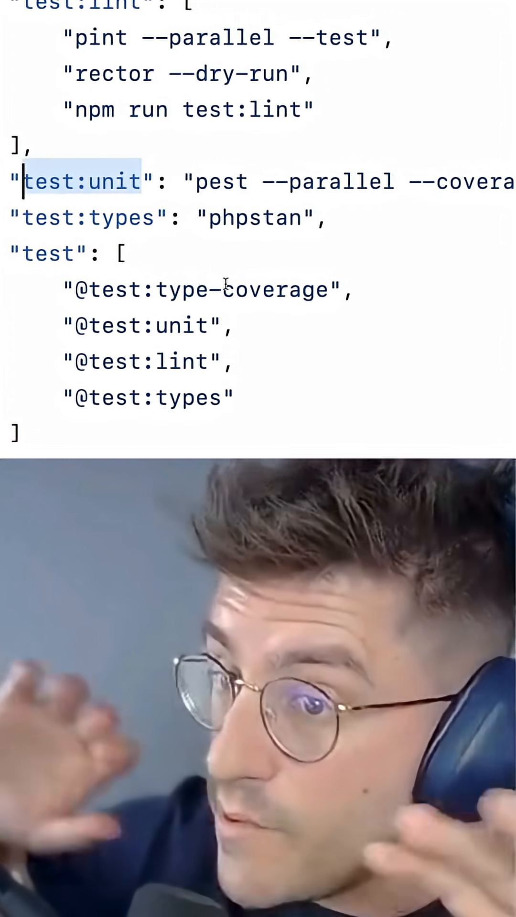
# Run composer test:types in the terminal for static analysis
pyautogui.hscroll(3)
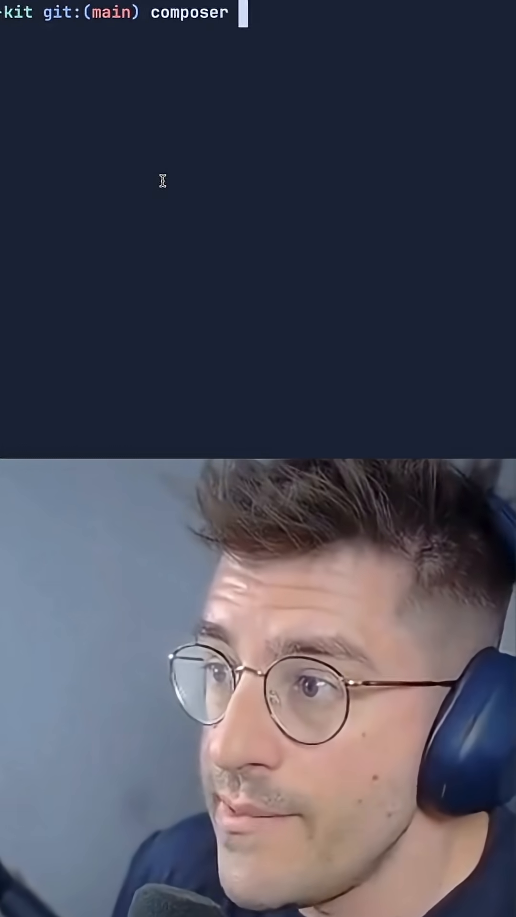
pyautogui.write('test:types')
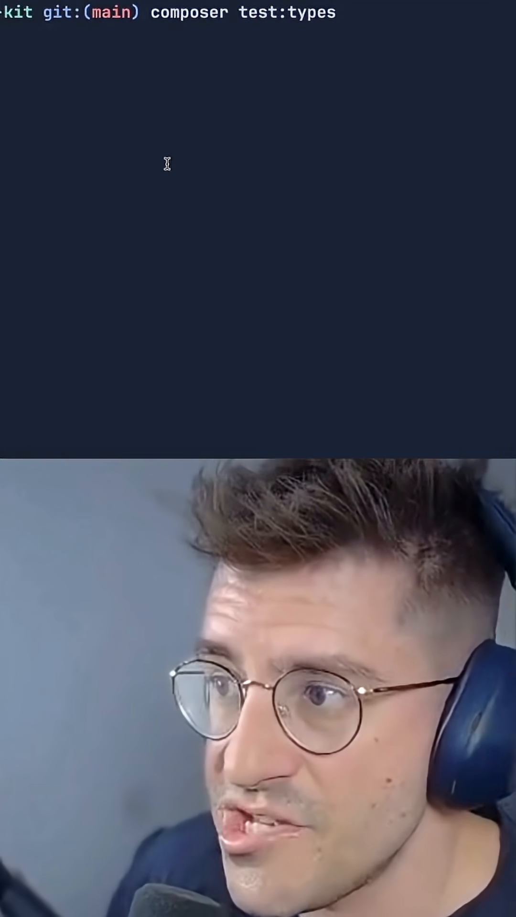
pyautogui.press('Return')
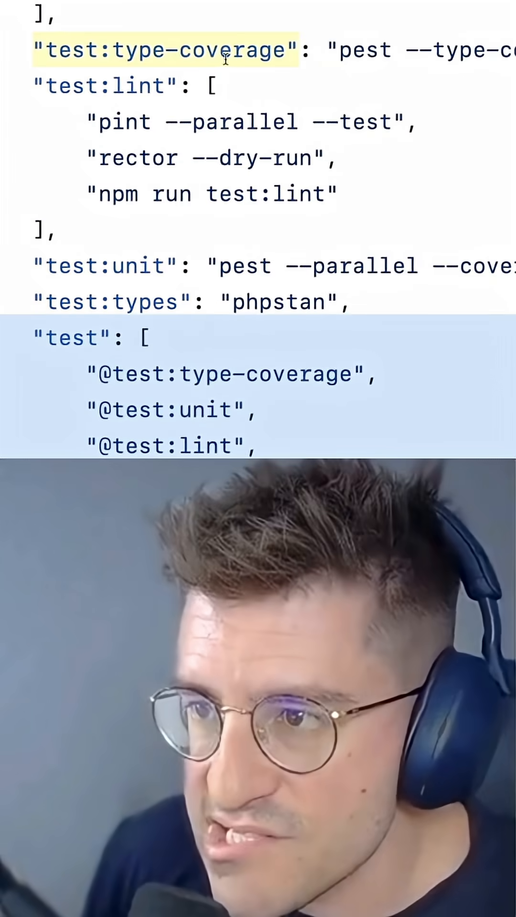
# Highlight the aggregate test script, run composer test, and review the passing suite output
pyautogui.scroll(-3)
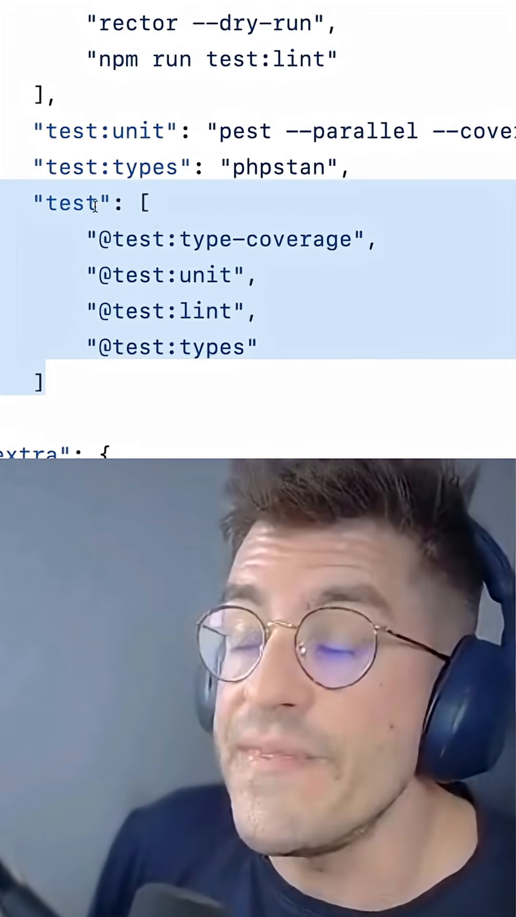
pyautogui.doubleClick(70, 201)
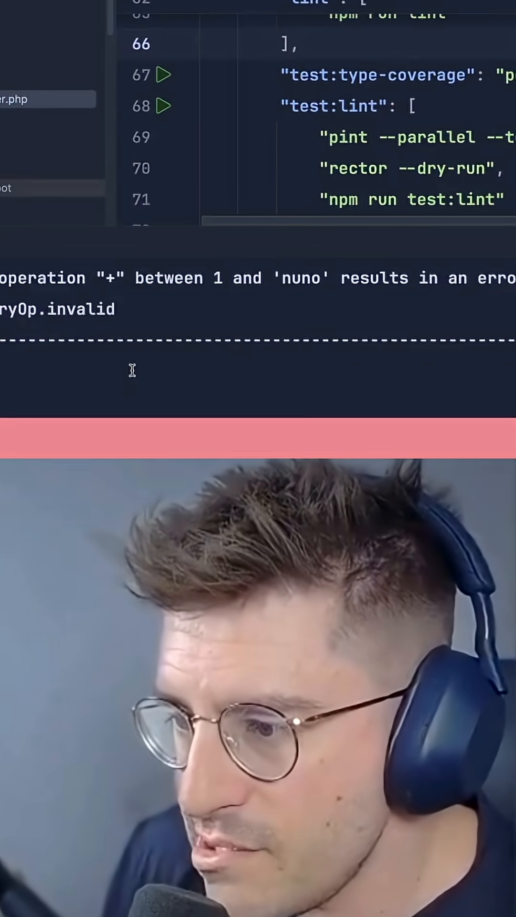
pyautogui.write('cl')
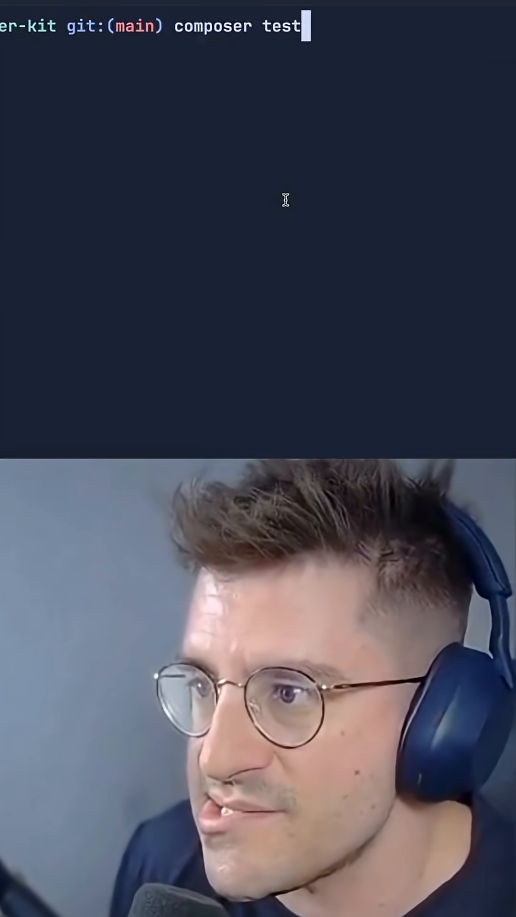
pyautogui.press('Return')
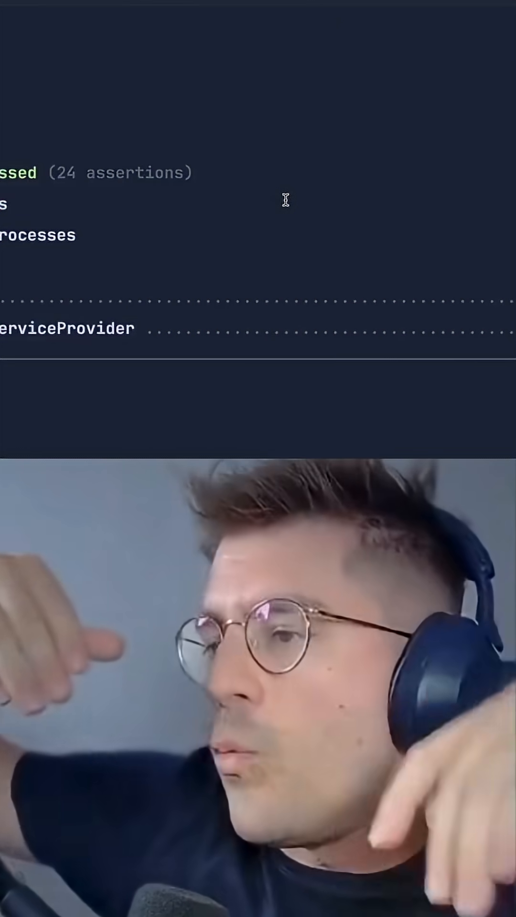
pyautogui.scroll(-3)
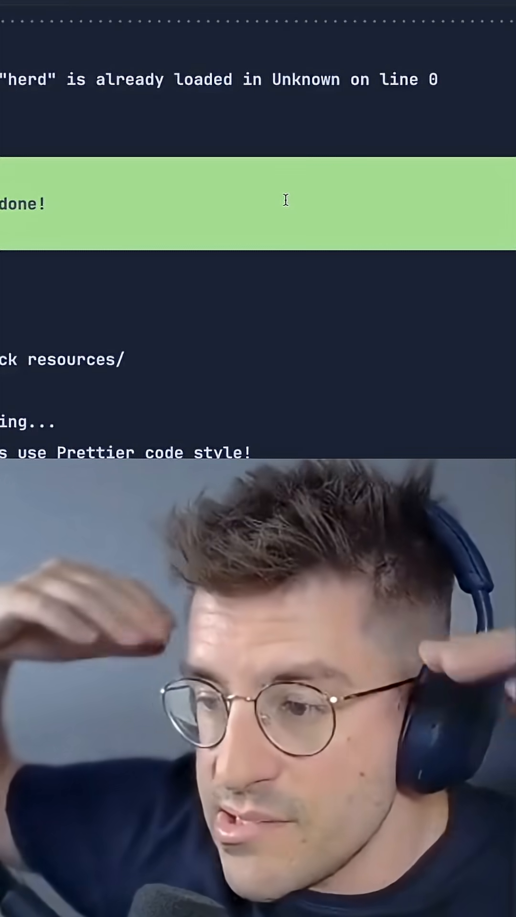
pyautogui.scroll(-3)
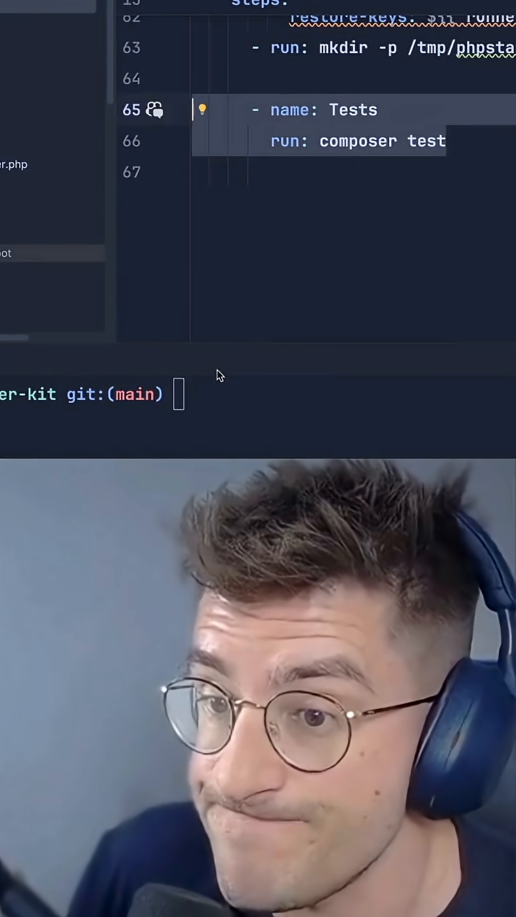
# Retype composer test in the terminal, matching the workflow's Tests step
pyautogui.write('composer te')
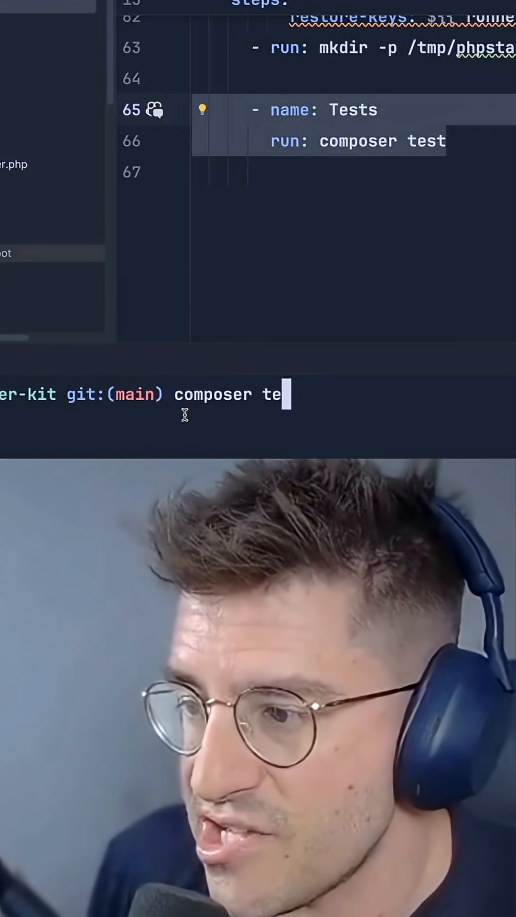
pyautogui.write('st')
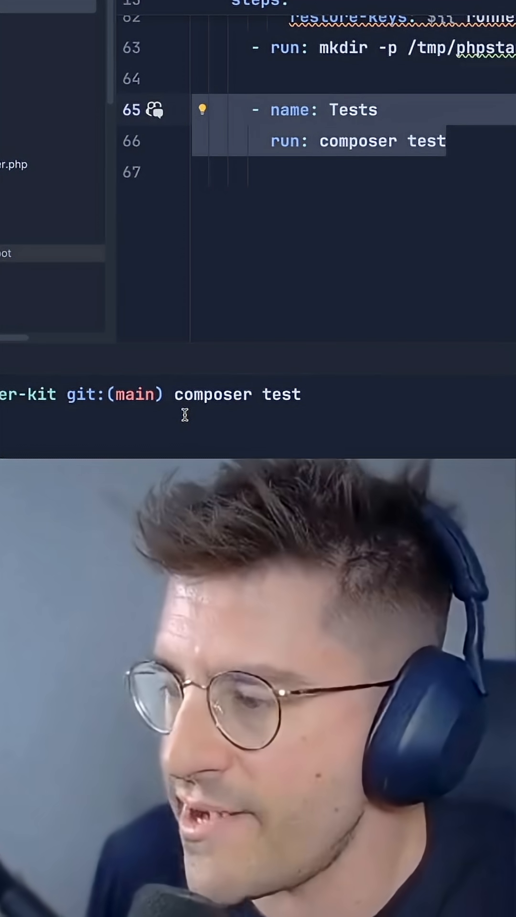